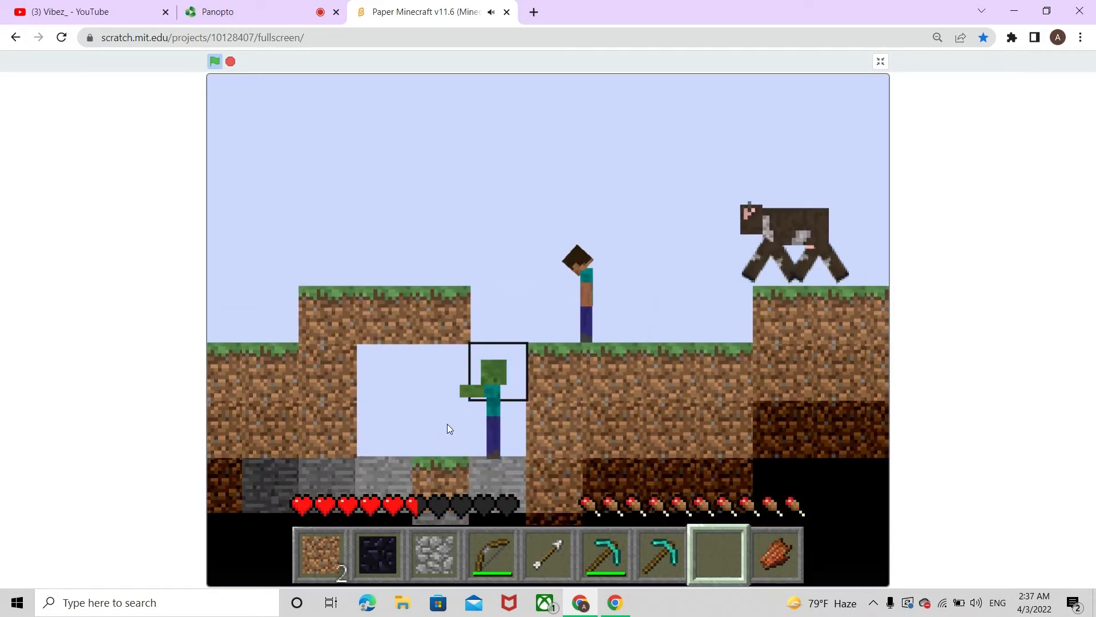
# Attack the zombie standing in the pit beside the player.
pyautogui.click(605, 555)
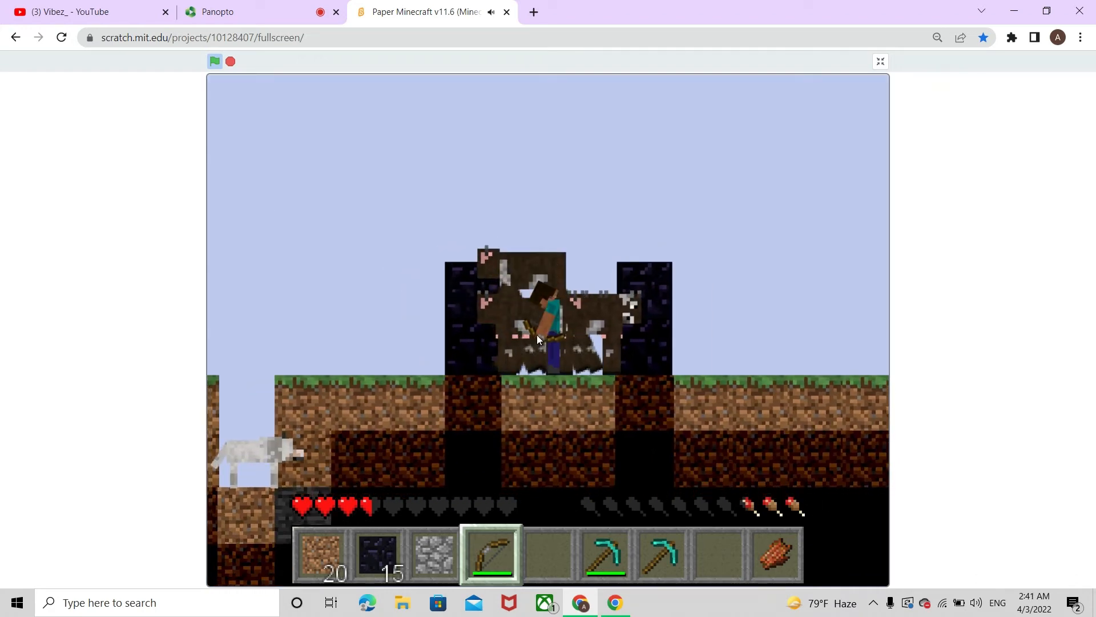
# Select hotbar slot 7 to kill the penned cows for raw beef.
pyautogui.press('7')
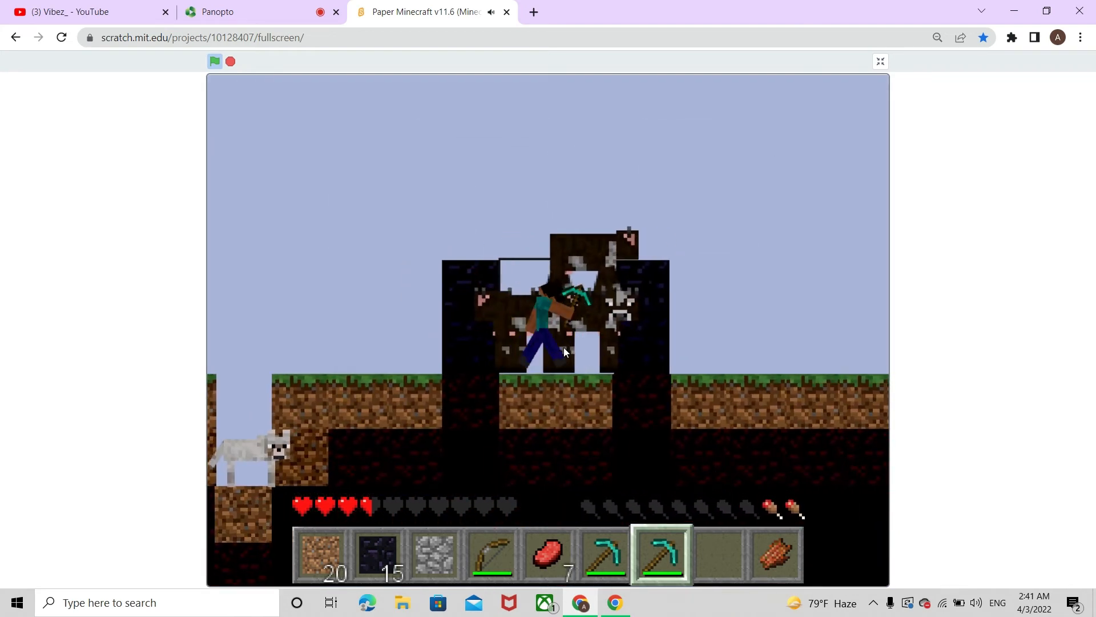
pyautogui.moveTo(564, 357)
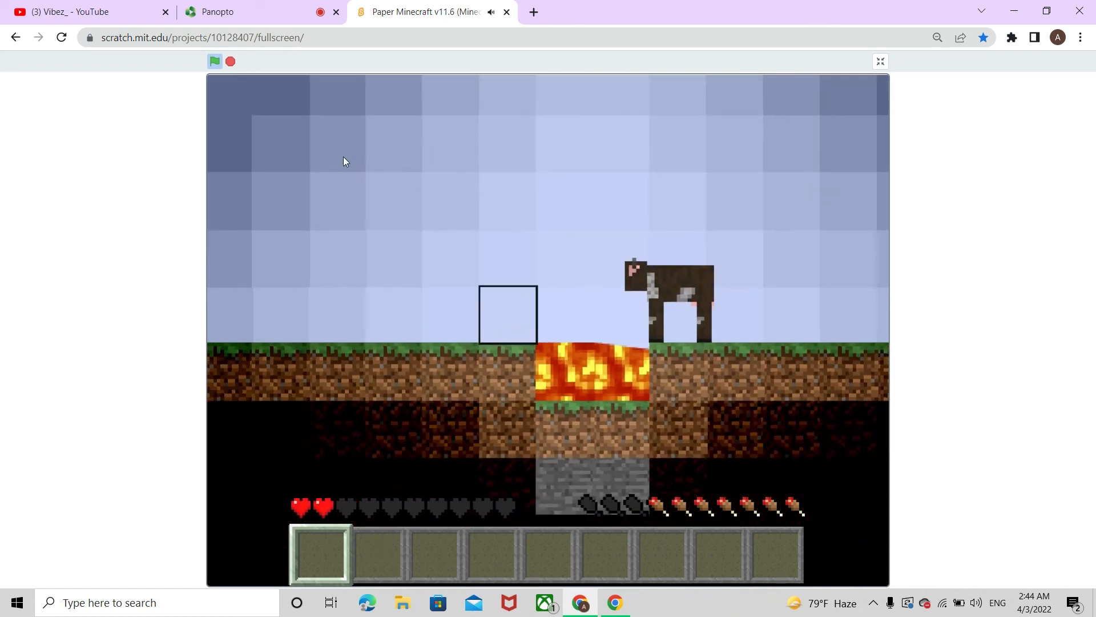
# Leave the game and switch to the Panopto recording page.
pyautogui.click(238, 12)
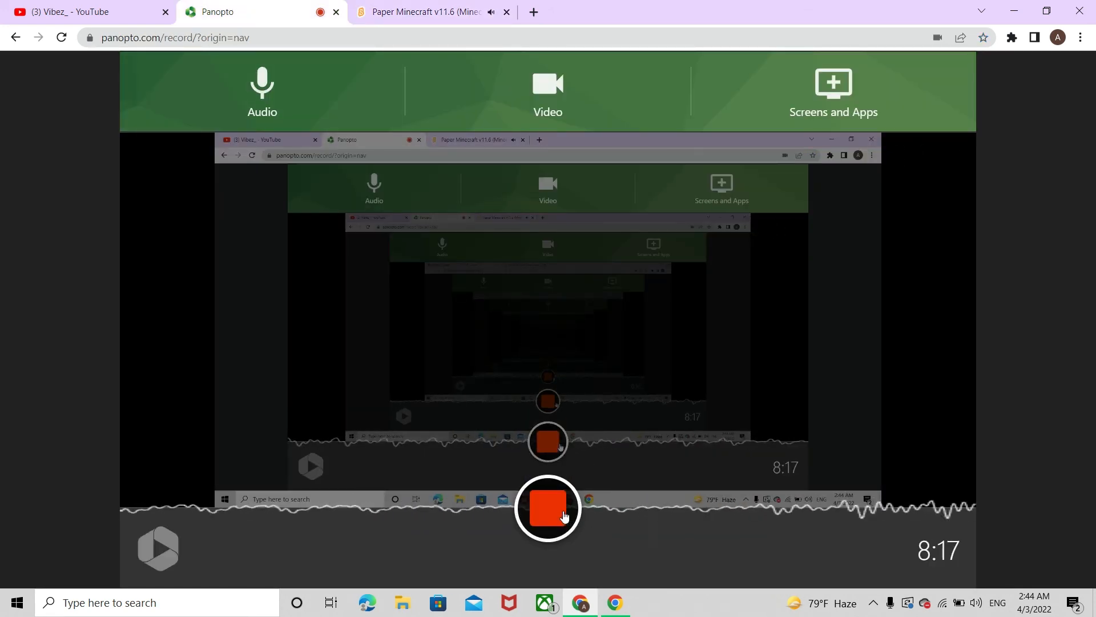